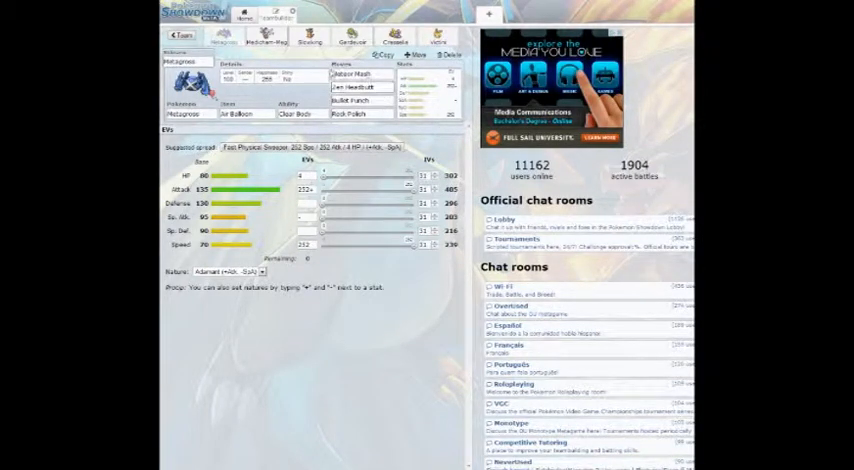
Search 'Psy' moves for one team member, then review another member's details.
{"action": "left_click", "coordinate": [264, 40]}
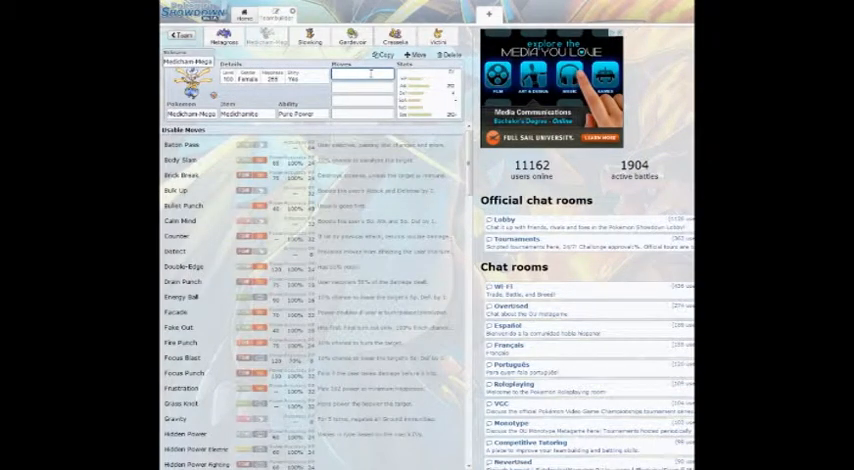
{"action": "type", "text": "Psycho Cut"}
{"action": "left_click", "coordinate": [364, 86]}
{"action": "type", "text": "High Jump Kick"}
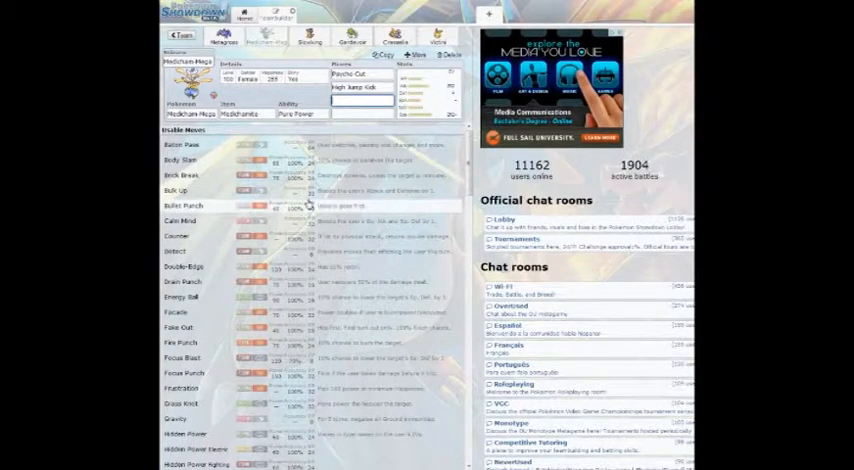
{"action": "scroll", "scroll_direction": "down", "scroll_amount": 3}
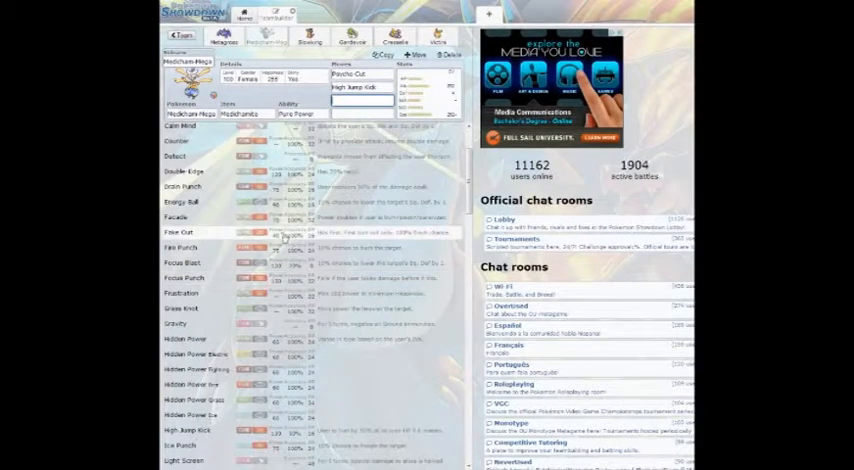
{"action": "scroll", "scroll_direction": "down", "scroll_amount": 3}
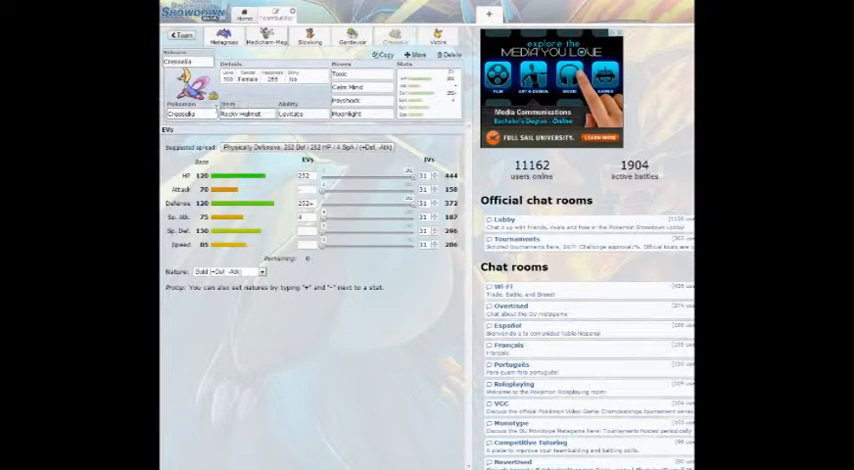
{"action": "left_click", "coordinate": [376, 72]}
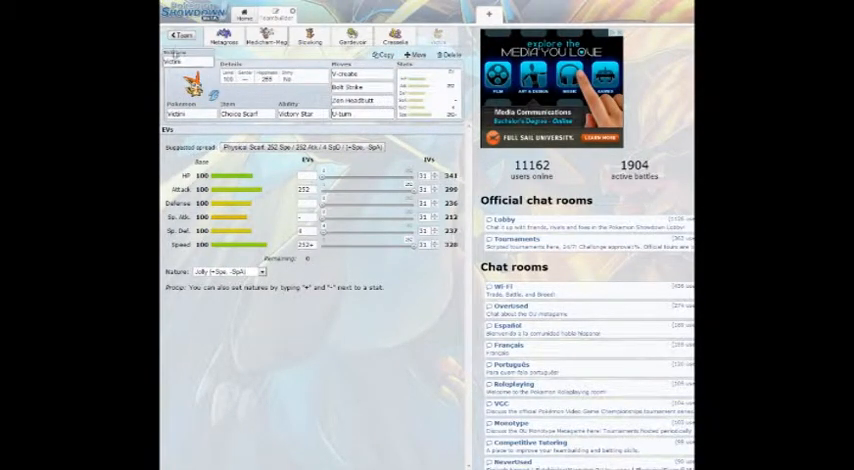
Return home from the builder and start searching for an online battle.
{"action": "left_click", "coordinate": [244, 14]}
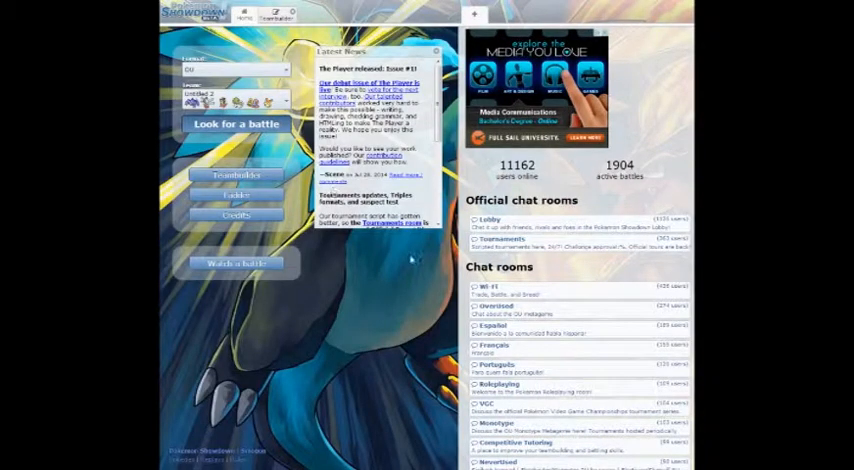
{"action": "left_click", "coordinate": [236, 124]}
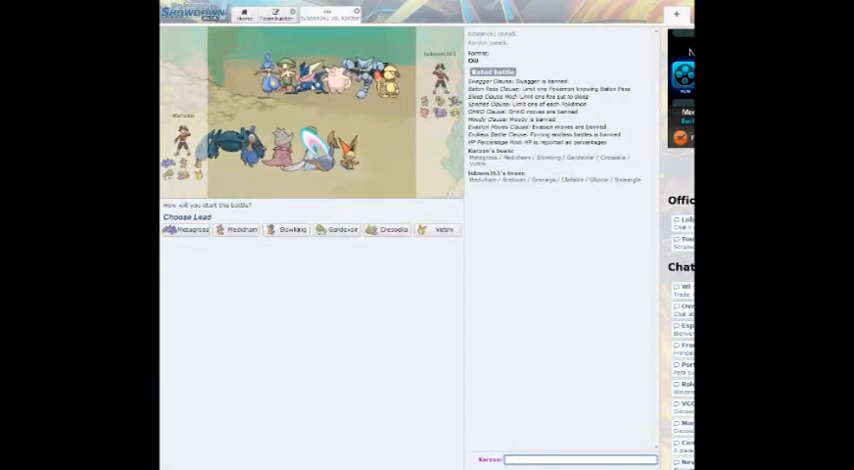
{"action": "mouse_move", "coordinate": [444, 216]}
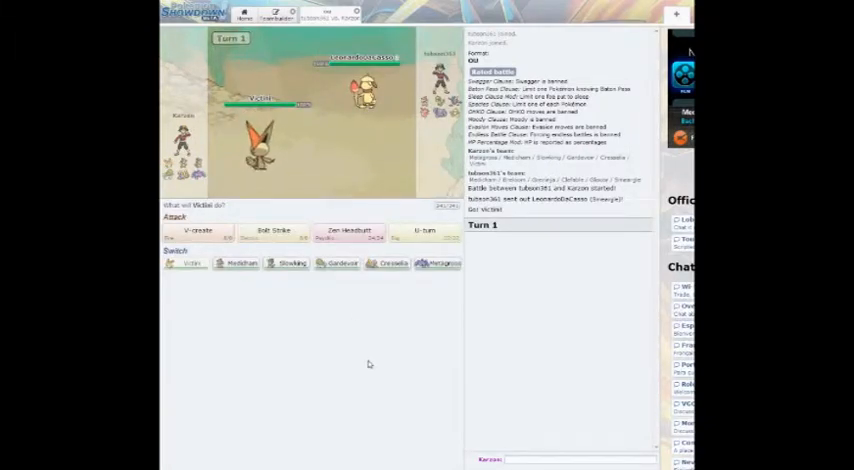
{"action": "mouse_move", "coordinate": [424, 232]}
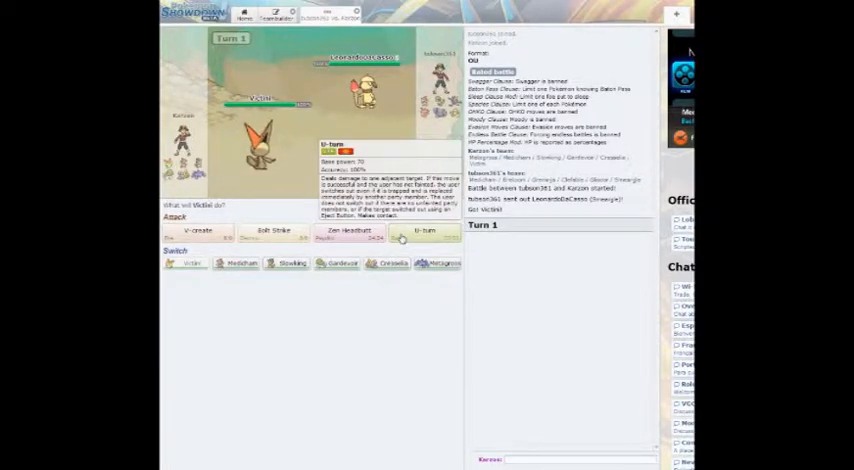
Pick Victini's opening move to start the battle.
{"action": "left_click", "coordinate": [424, 232]}
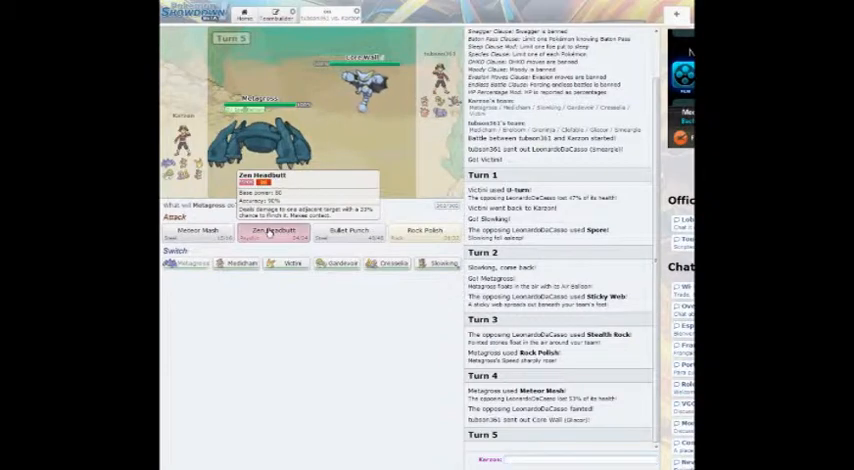
Attack with Metagross's Zen Headbutt, then take back the turn-8 move choice.
{"action": "left_click", "coordinate": [270, 230]}
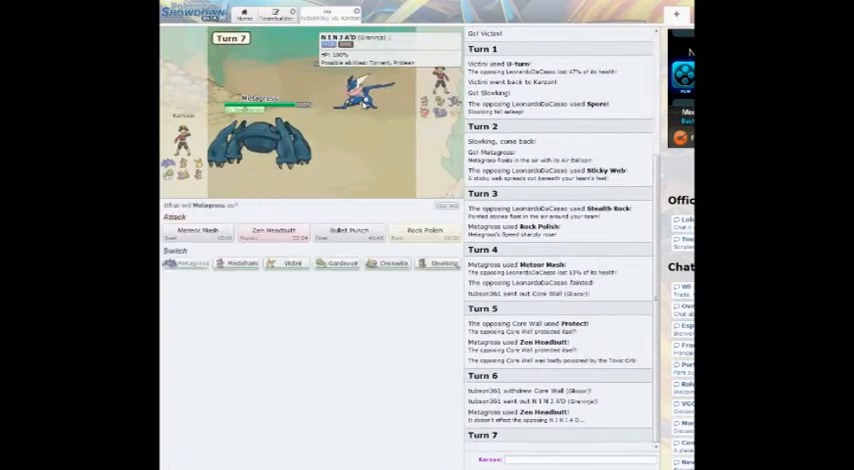
{"action": "mouse_move", "coordinate": [348, 230]}
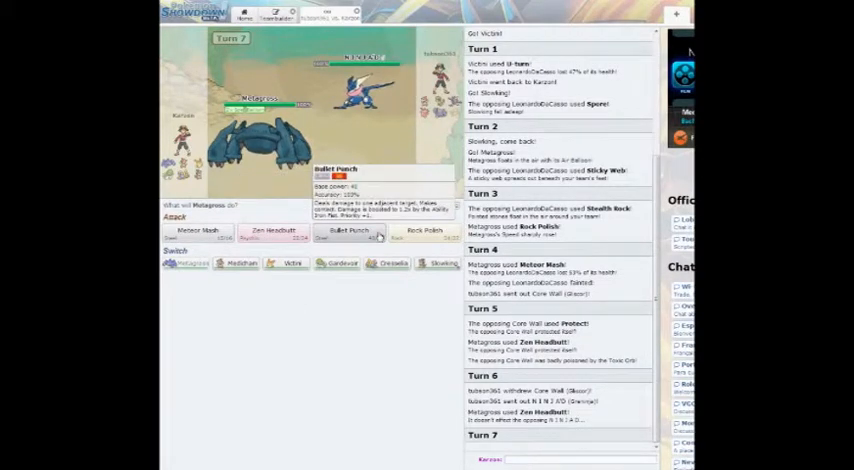
{"action": "mouse_move", "coordinate": [328, 418]}
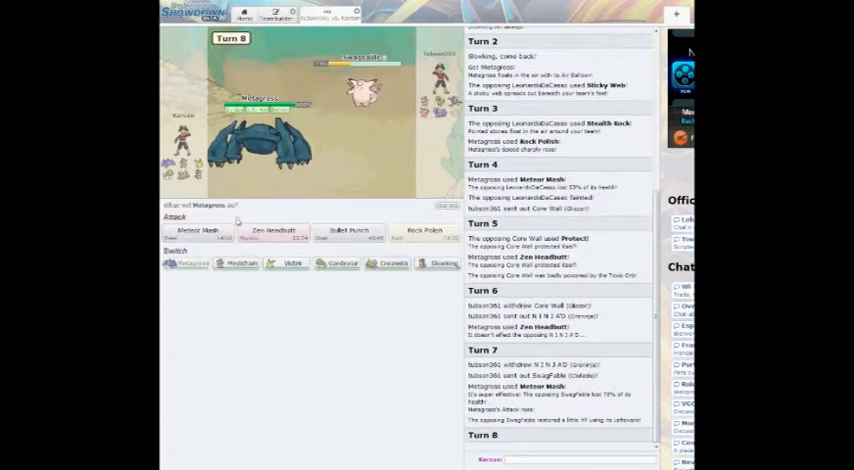
{"action": "left_click", "coordinate": [196, 230]}
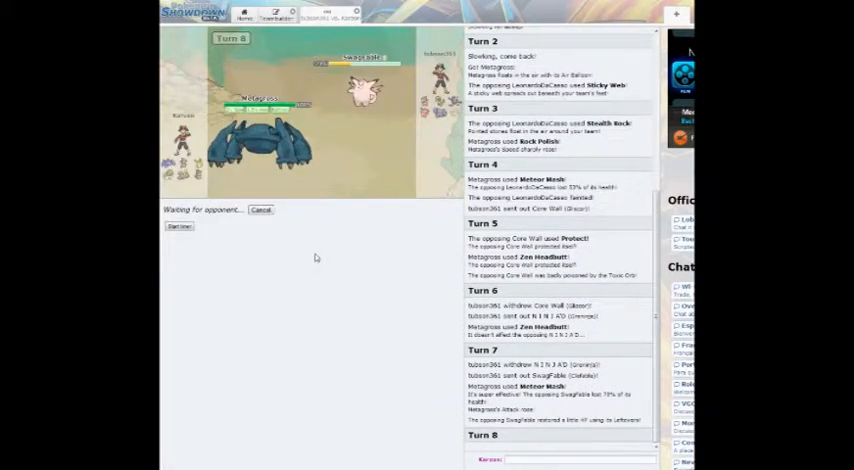
{"action": "left_click", "coordinate": [180, 226]}
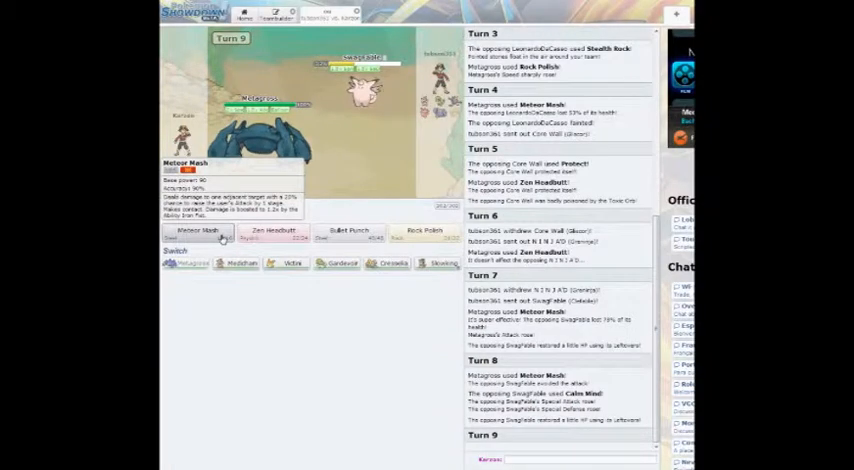
Have Metagross attack with Meteor Mash.
{"action": "left_click", "coordinate": [196, 234]}
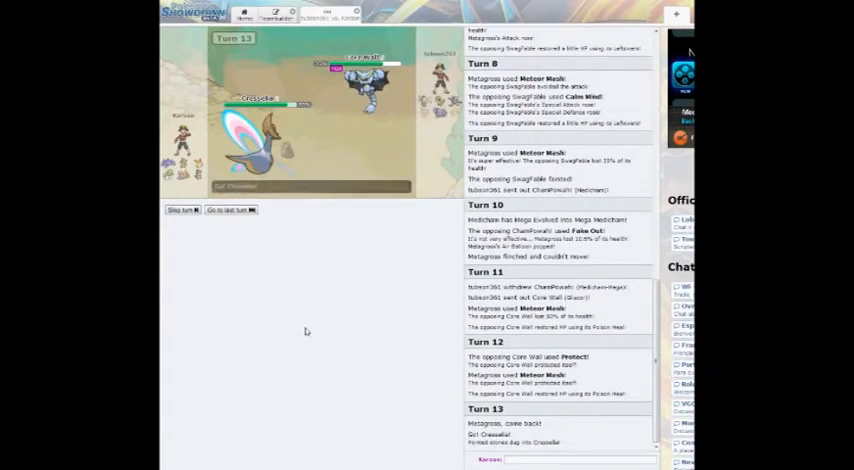
Scroll down to view Cresselia's move options on turn 14.
{"action": "scroll", "scroll_direction": "down", "scroll_amount": 3}
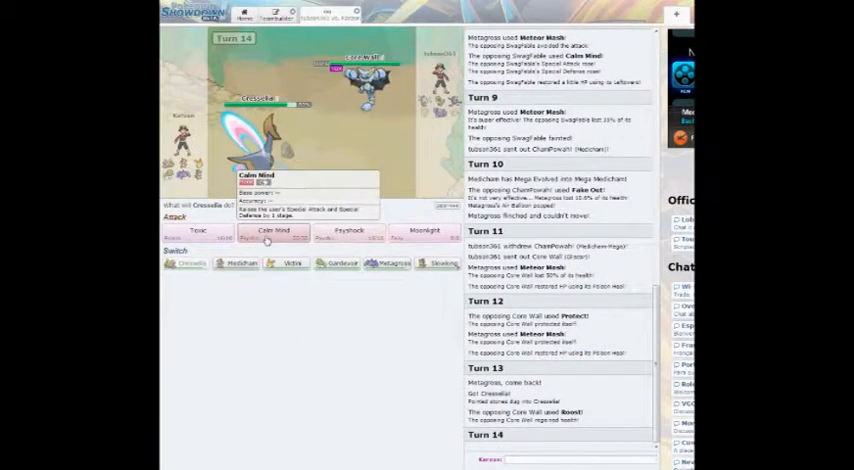
{"action": "mouse_move", "coordinate": [348, 230]}
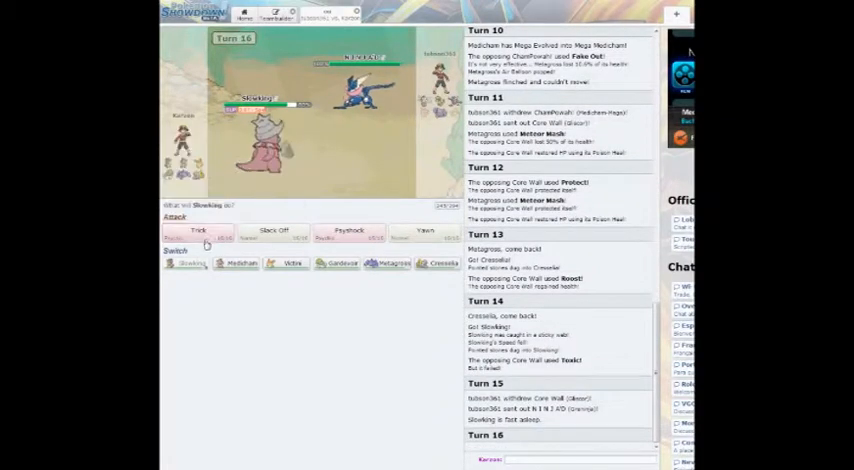
Pick the turn-16 action, then have Medicham hit Clefable with Psycho Cut.
{"action": "left_click", "coordinate": [184, 232]}
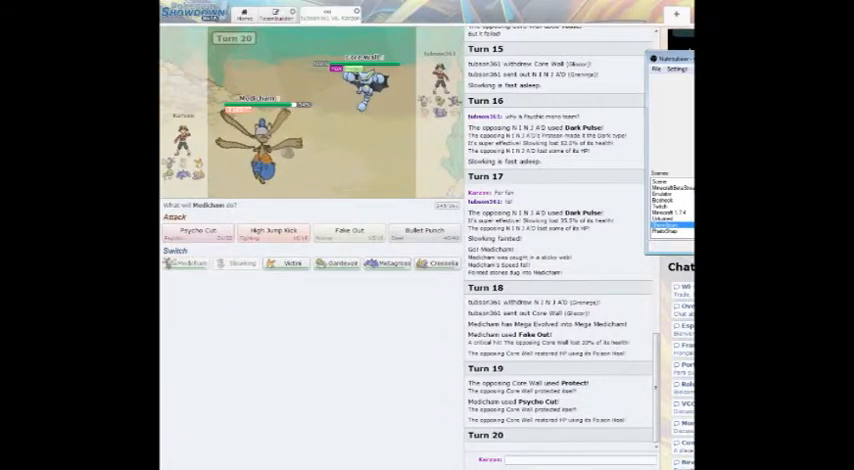
{"action": "mouse_move", "coordinate": [196, 232]}
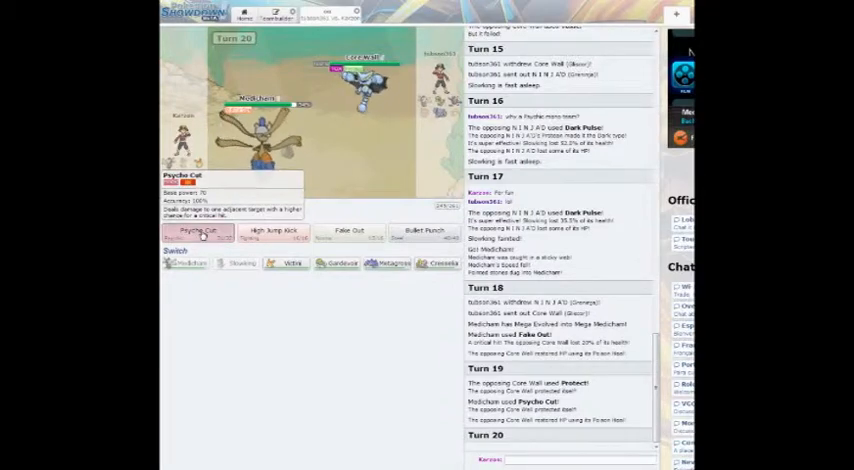
{"action": "left_click", "coordinate": [196, 232]}
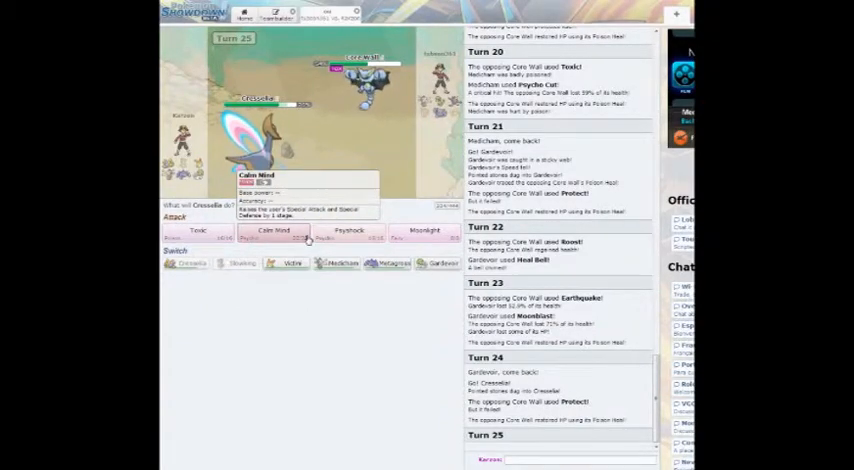
Use Calm Mind and Psyshock with Cresselia, switch in Medicham and chat 'thought'.
{"action": "left_click", "coordinate": [272, 230]}
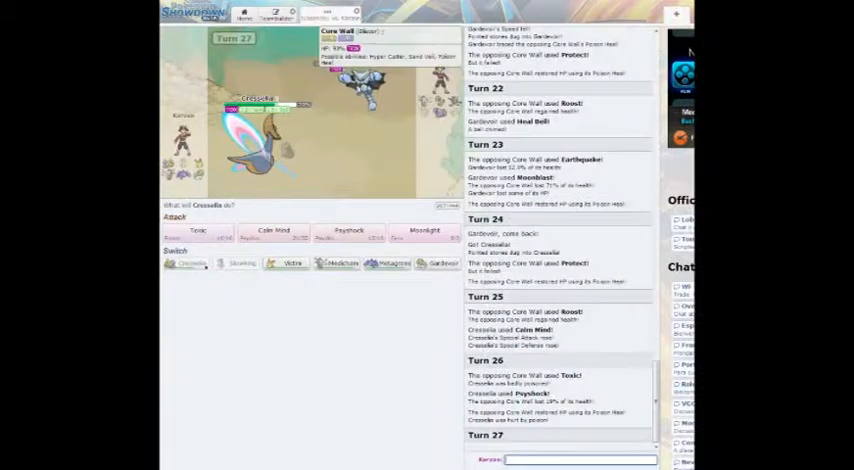
{"action": "mouse_move", "coordinate": [196, 232]}
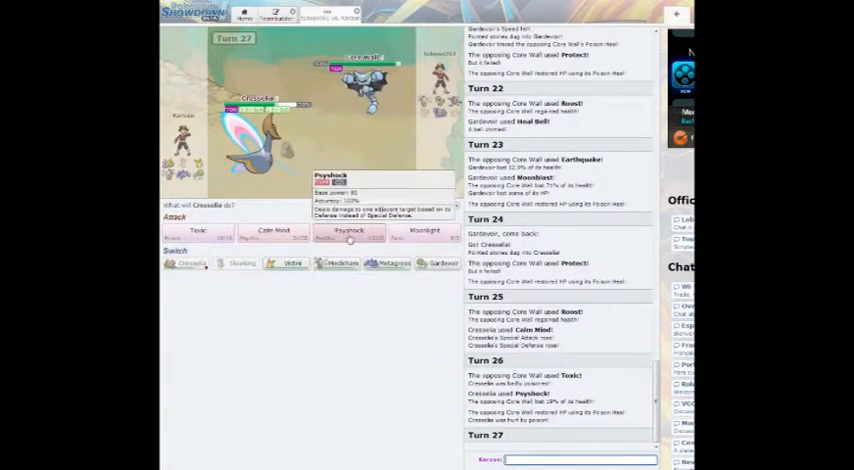
{"action": "left_click", "coordinate": [348, 232]}
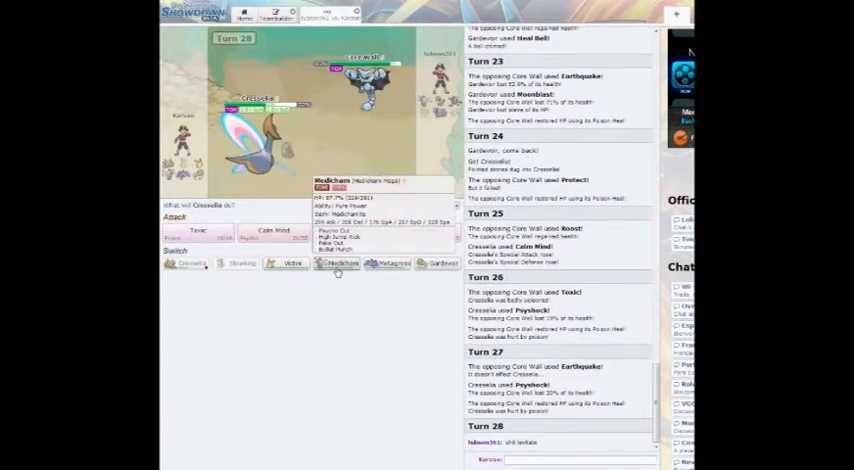
{"action": "left_click", "coordinate": [340, 264]}
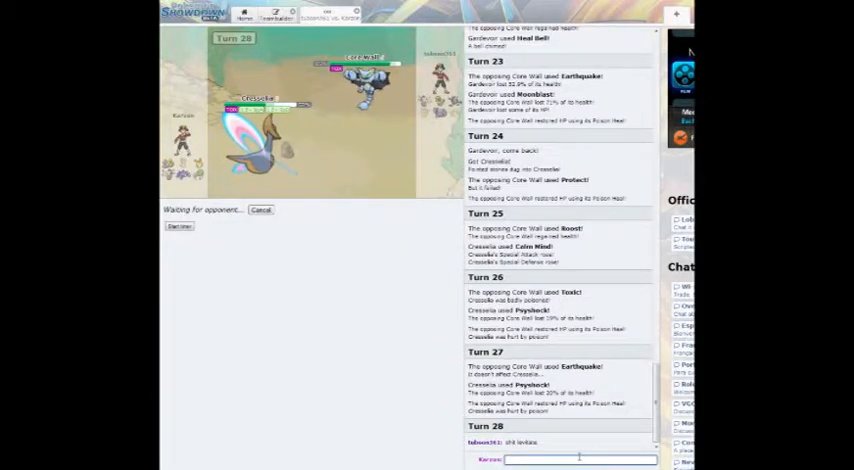
{"action": "type", "text": "v"}
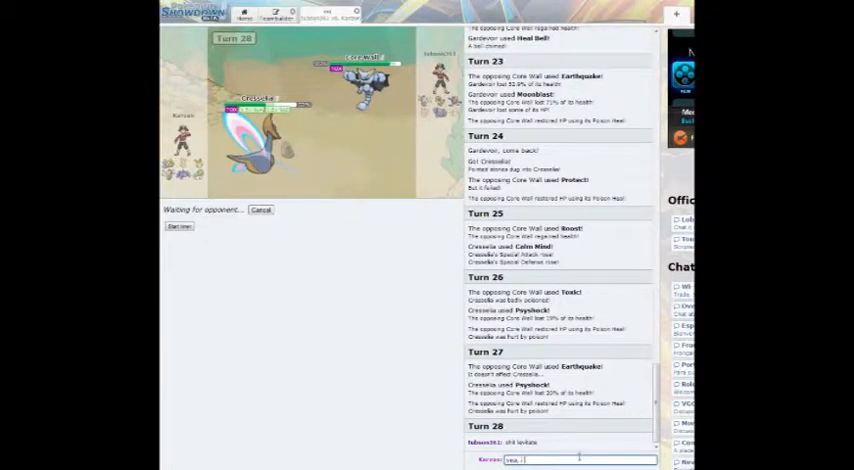
{"action": "type", "text": "thought"}
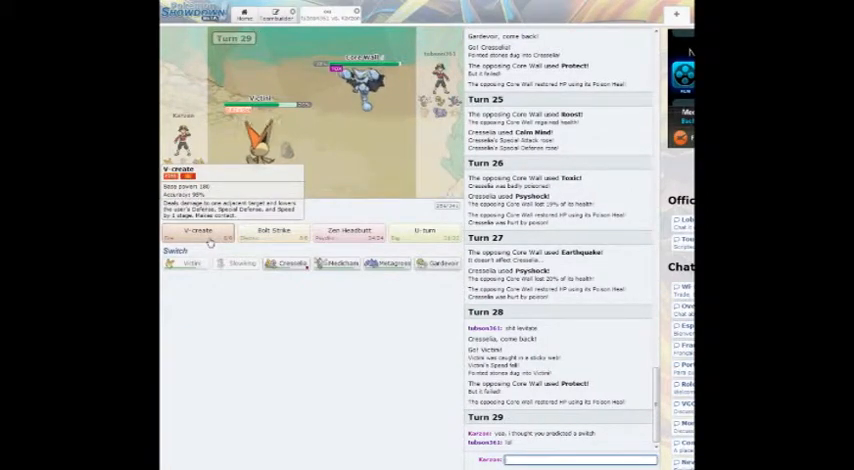
Pick Medicham's attacks to finish off the opponent and win.
{"action": "left_click", "coordinate": [200, 232]}
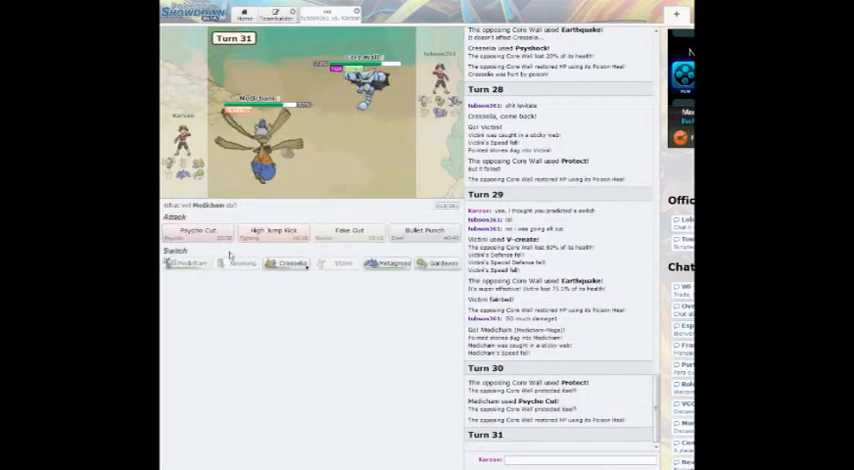
{"action": "left_click", "coordinate": [196, 232]}
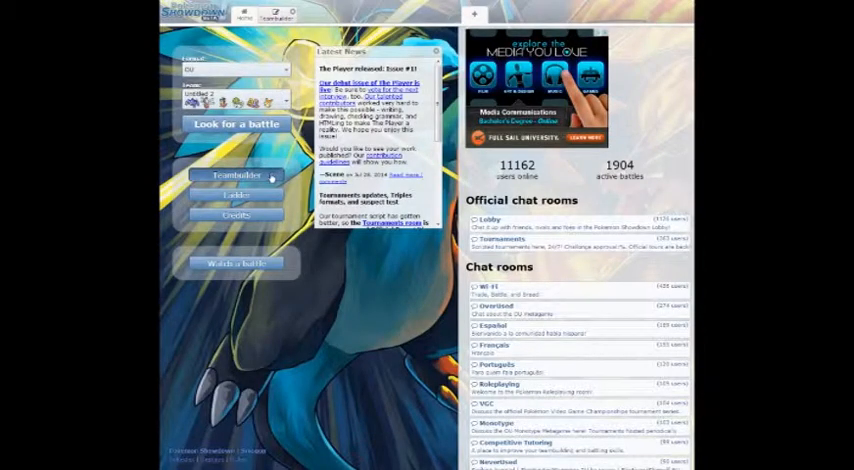
Reopen the psychic team, select a slot and bring up its Pokémon species list.
{"action": "left_click", "coordinate": [236, 176]}
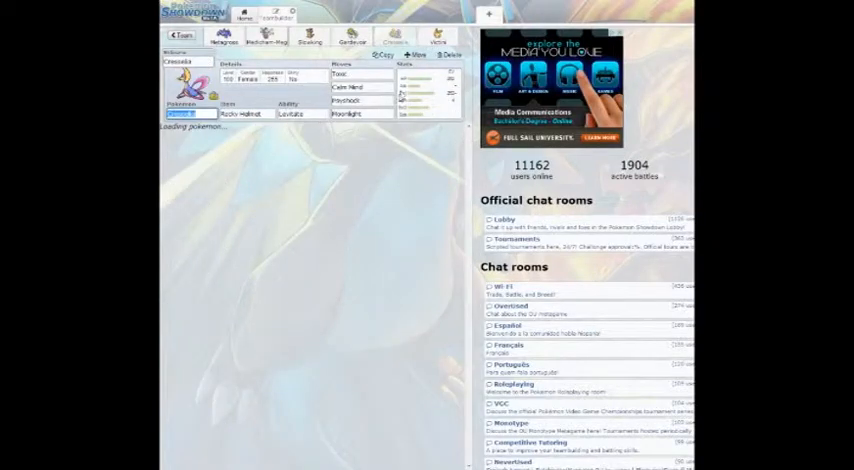
{"action": "left_click", "coordinate": [364, 100]}
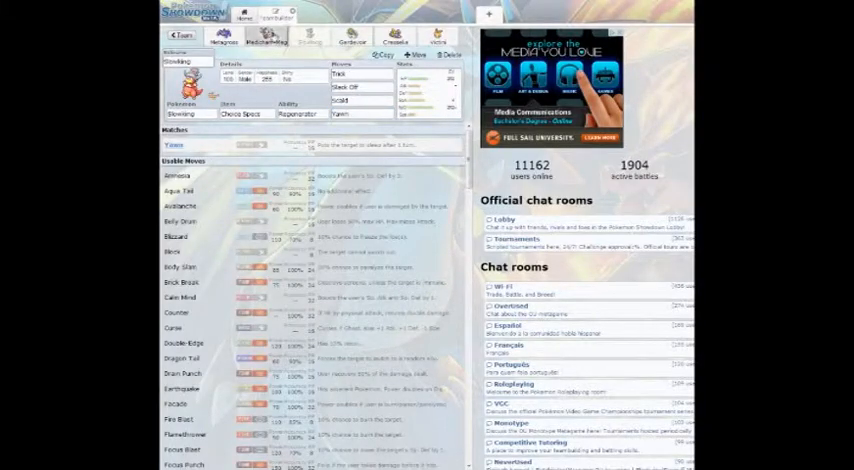
{"action": "left_click", "coordinate": [246, 14]}
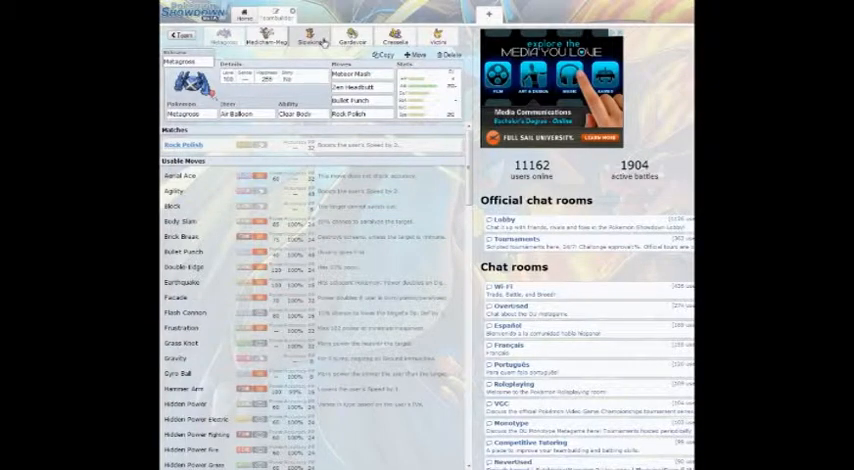
{"action": "left_click", "coordinate": [312, 40]}
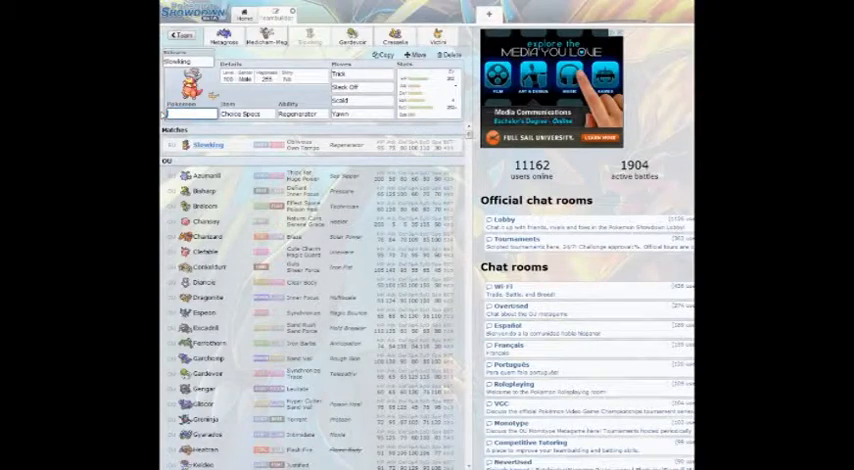
Add Starmie to the team with Cosmic Power and an Ice move.
{"action": "type", "text": "Starmie"}
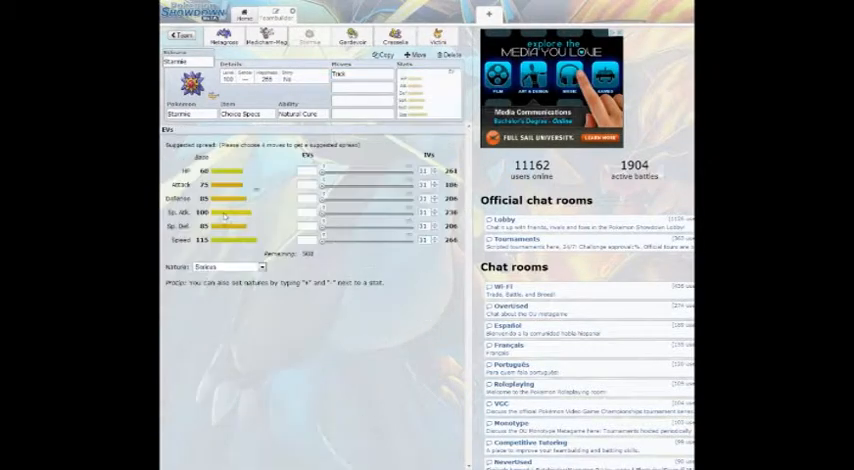
{"action": "left_click", "coordinate": [362, 88]}
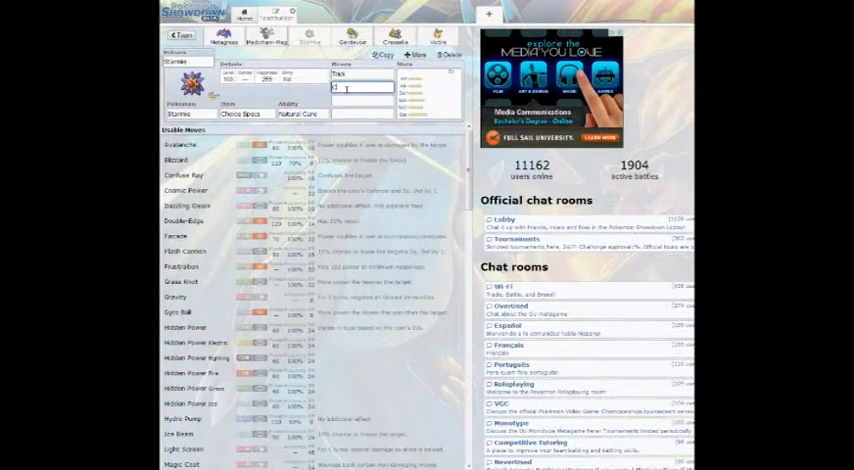
{"action": "type", "text": "Cosmic Power"}
{"action": "left_click", "coordinate": [364, 100]}
{"action": "type", "text": "Rapid Spin"}
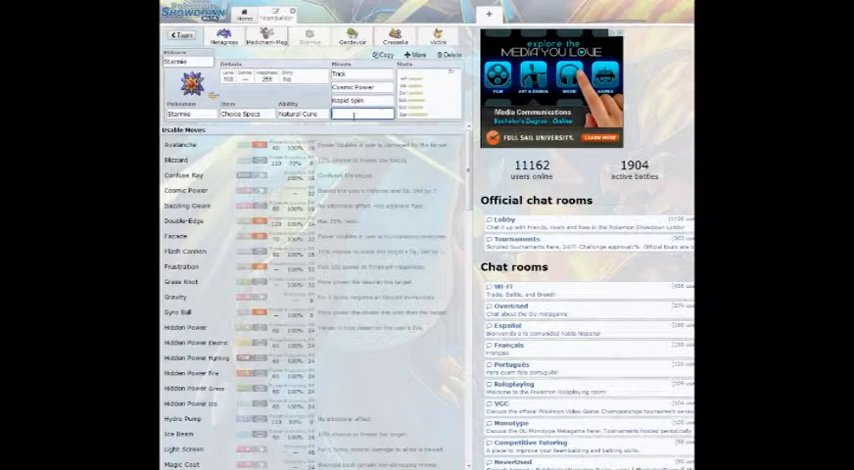
{"action": "scroll", "scroll_direction": "down", "scroll_amount": 3}
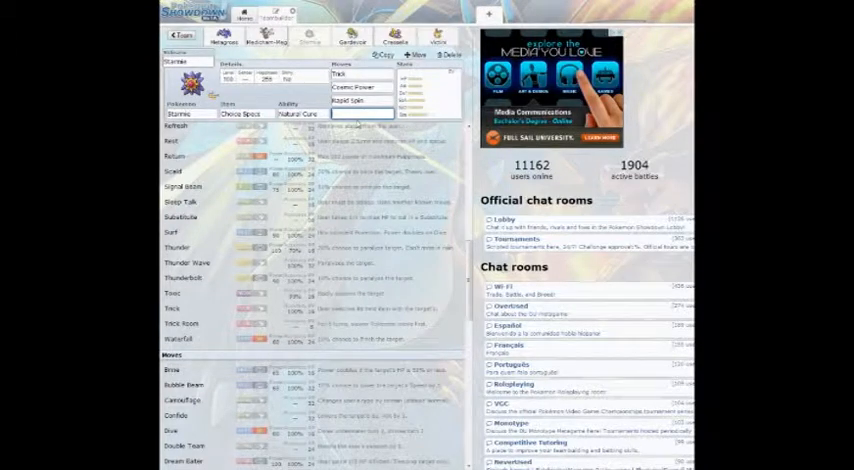
{"action": "type", "text": "Ice Beam"}
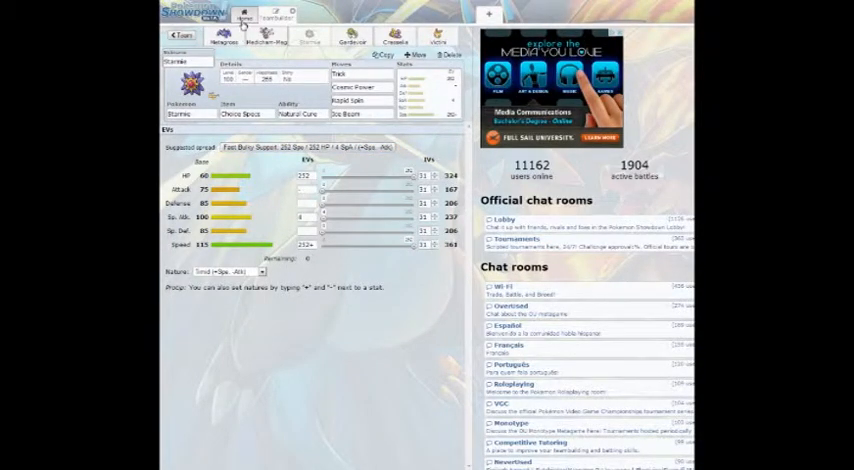
Return to the home screen and start a new battle.
{"action": "left_click", "coordinate": [244, 16]}
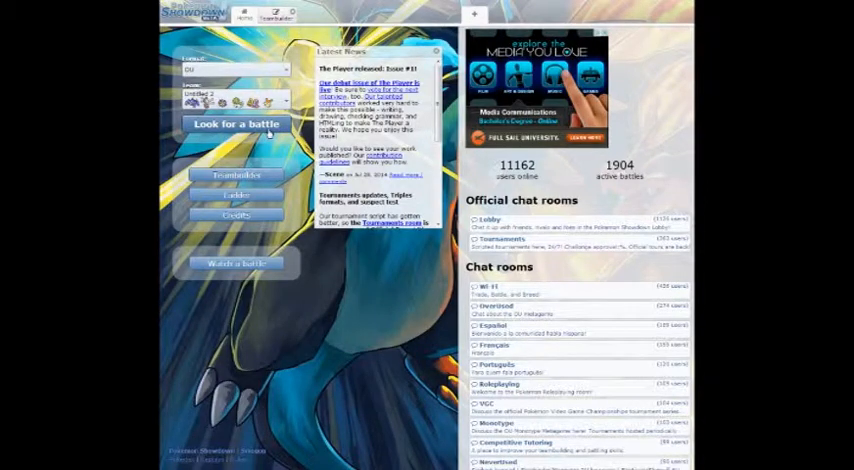
{"action": "left_click", "coordinate": [236, 124]}
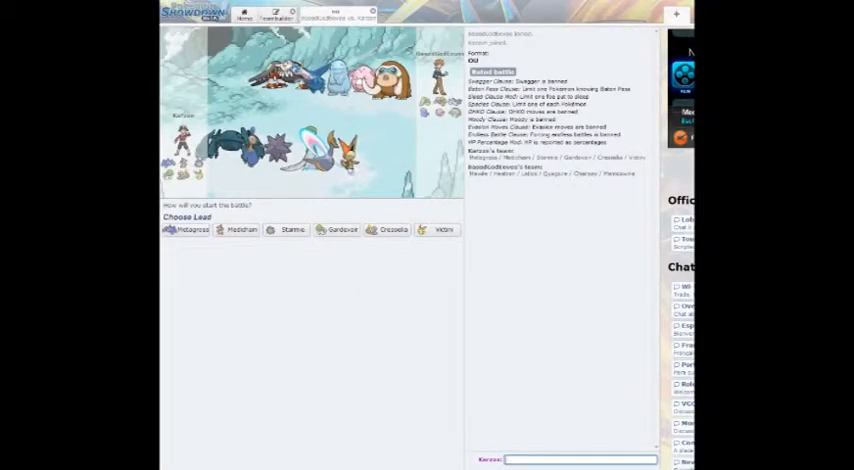
{"action": "mouse_move", "coordinate": [444, 228]}
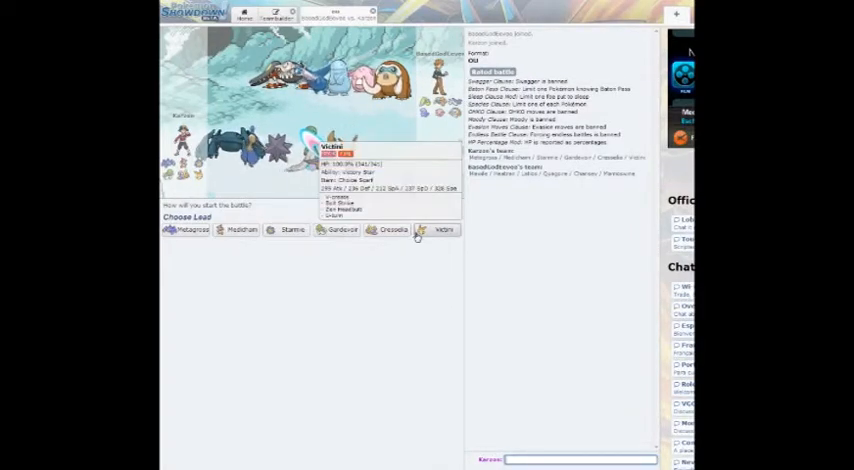
Choose the lead at team preview, settling on Starmie to open the battle.
{"action": "left_click", "coordinate": [444, 228]}
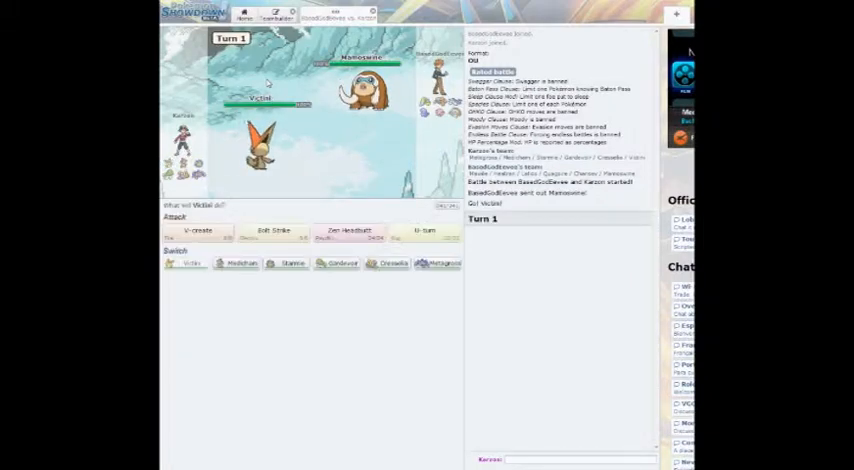
{"action": "mouse_move", "coordinate": [424, 232]}
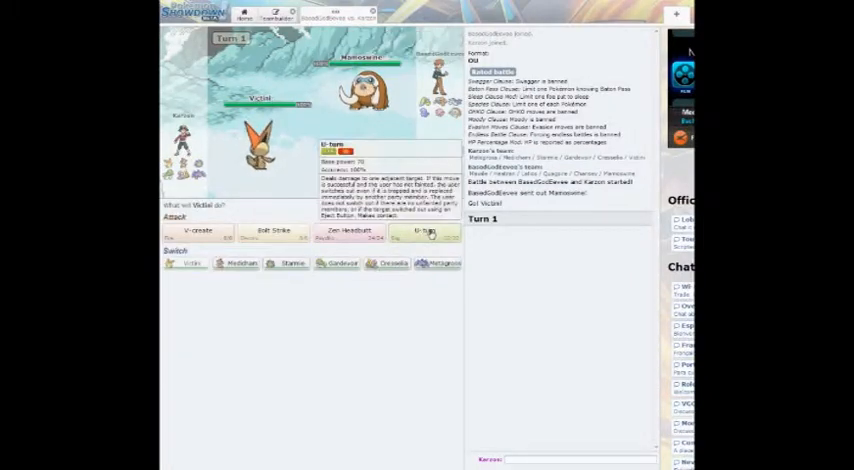
{"action": "left_click", "coordinate": [428, 234]}
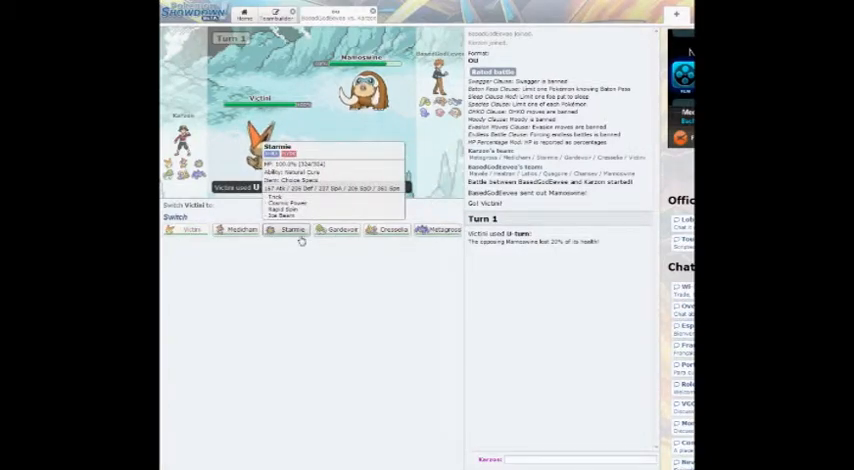
{"action": "left_click", "coordinate": [292, 228]}
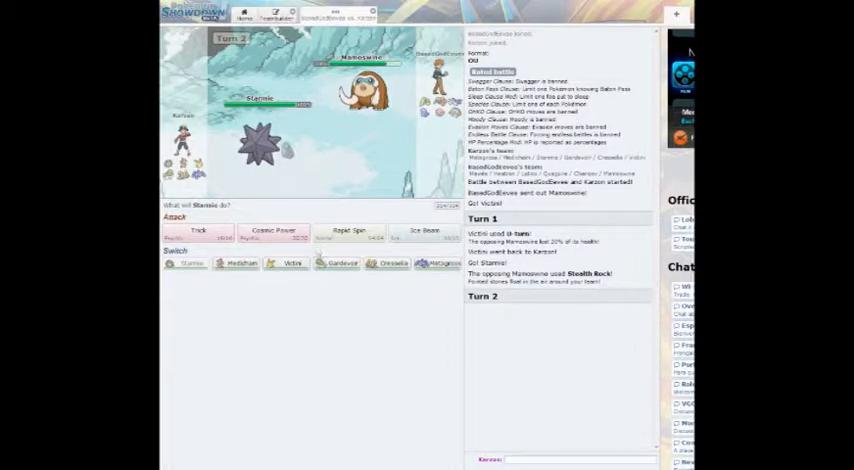
{"action": "mouse_move", "coordinate": [196, 232]}
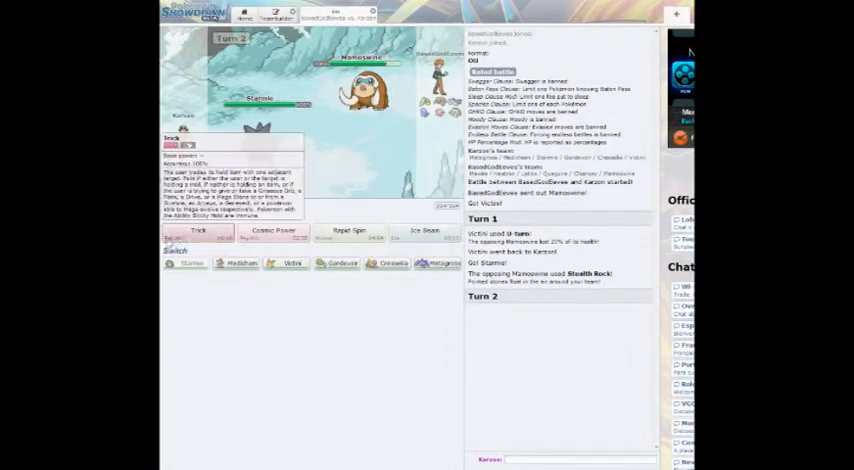
Have Starmie use Trick, then Rapid Spin against Chansey.
{"action": "left_click", "coordinate": [198, 232]}
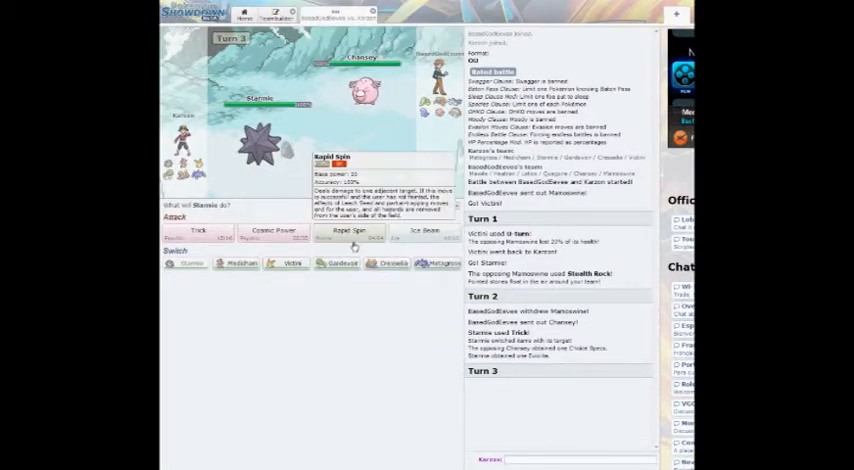
{"action": "left_click", "coordinate": [348, 234]}
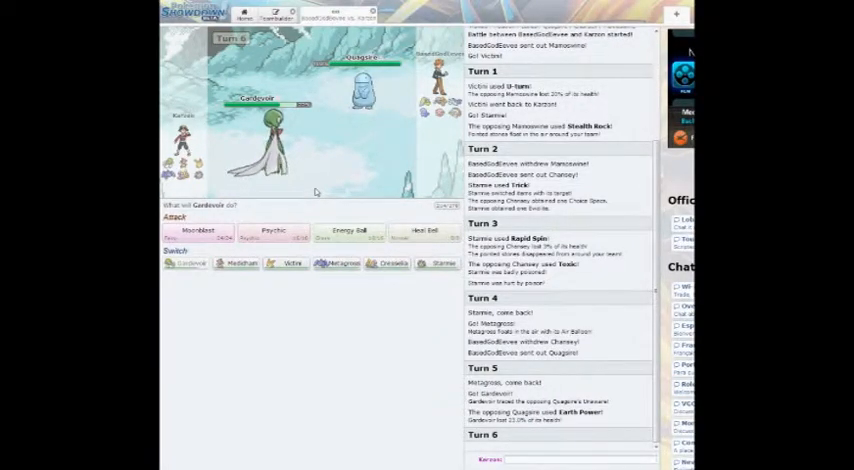
{"action": "mouse_move", "coordinate": [348, 230]}
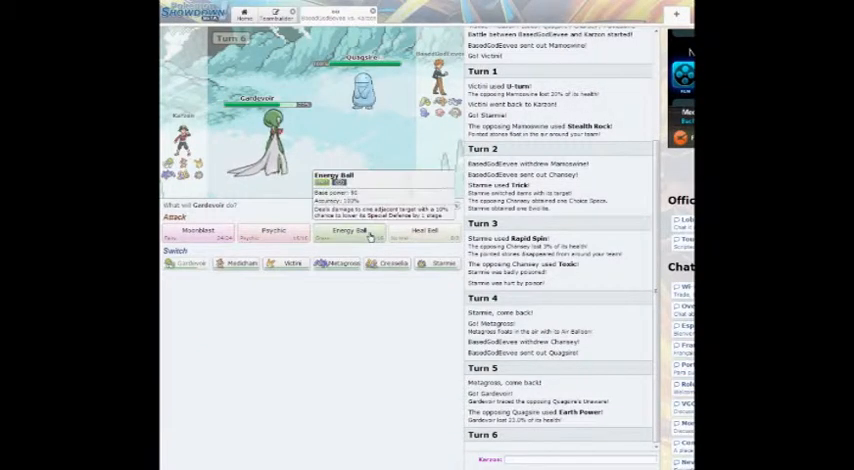
Hit Quagsire with Gardevoir's Energy Ball, then switch in Metagross.
{"action": "left_click", "coordinate": [348, 232]}
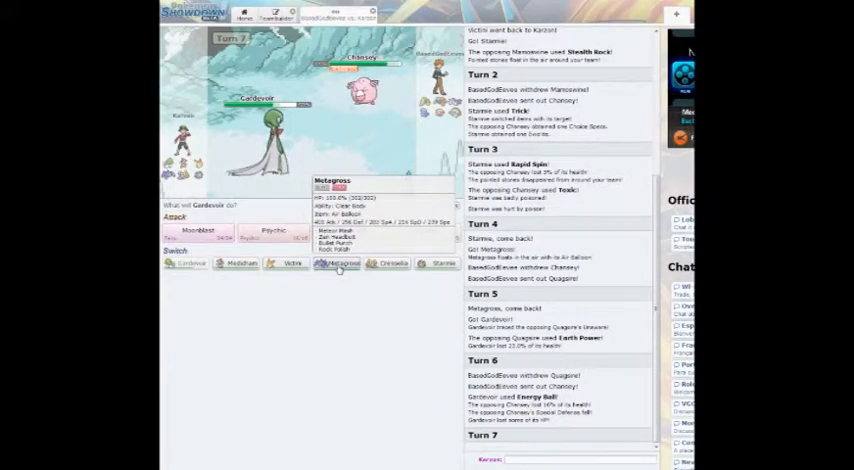
{"action": "left_click", "coordinate": [340, 264]}
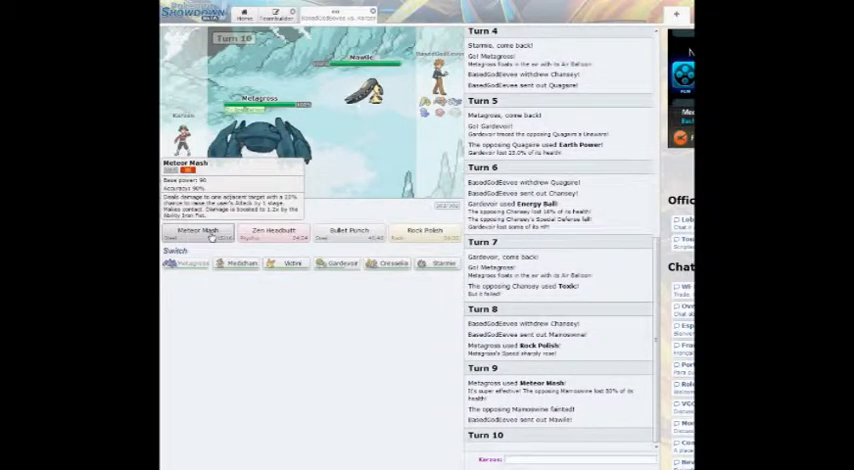
Attack with Metagross's Meteor Mash.
{"action": "left_click", "coordinate": [198, 230]}
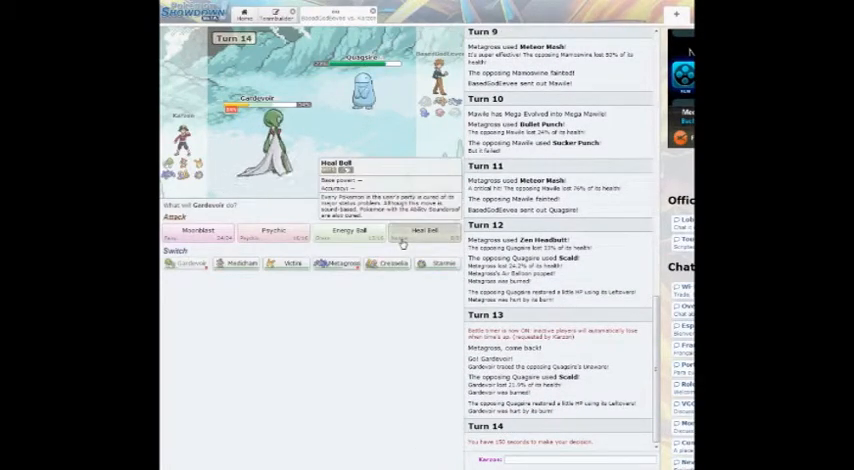
Attack with Gardevoir's Psychic, then knock out Heatran with Medicham's High Jump Kick.
{"action": "left_click", "coordinate": [424, 230]}
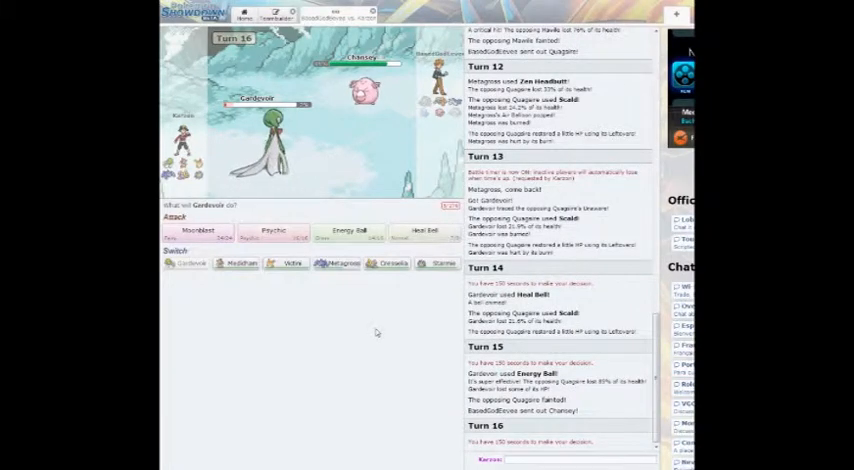
{"action": "left_click", "coordinate": [272, 232]}
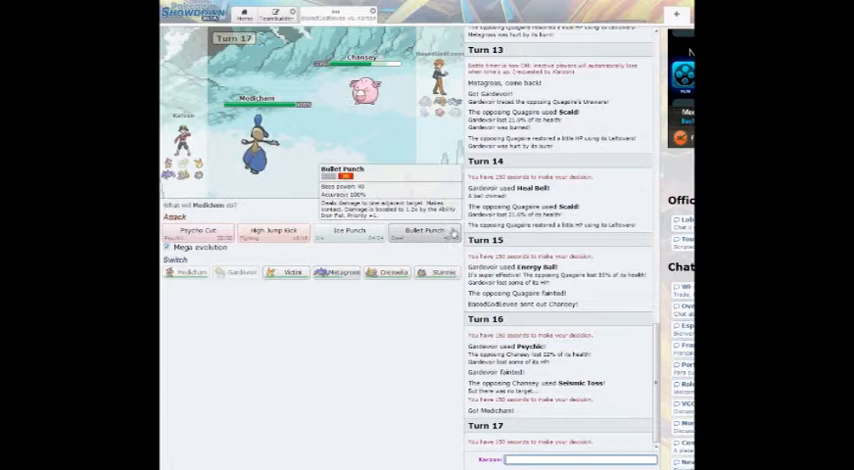
{"action": "mouse_move", "coordinate": [350, 230]}
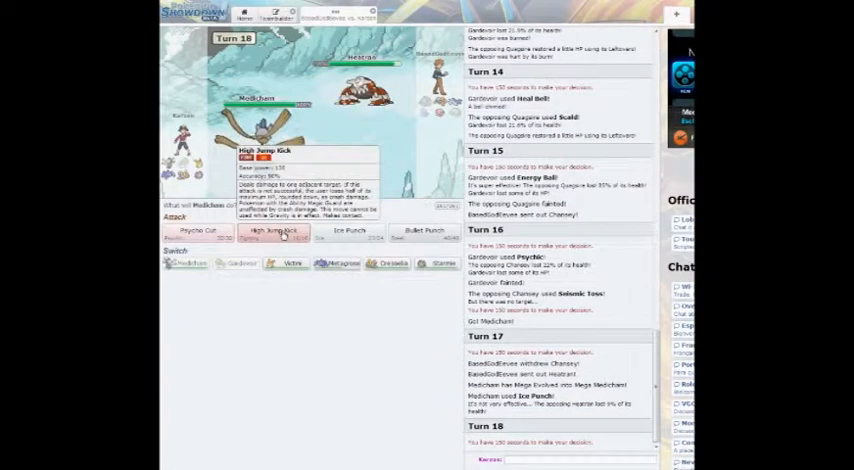
{"action": "left_click", "coordinate": [270, 230]}
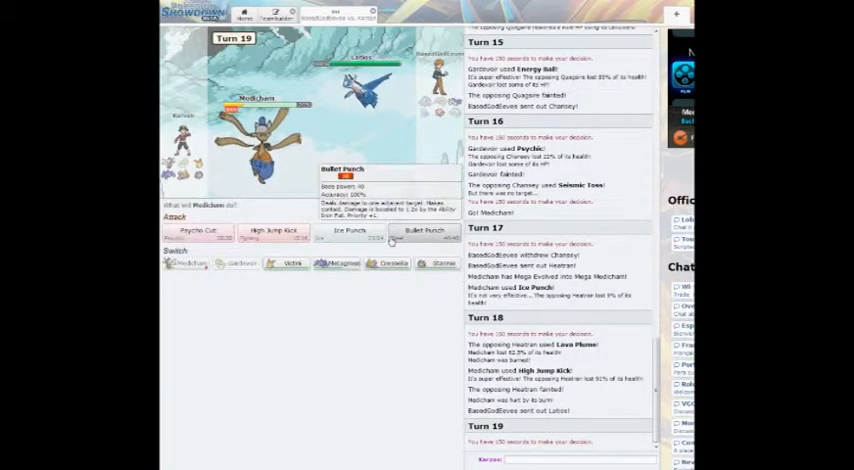
Strike Latios with Bullet Punch and Starmie's Ice Beam, playing out the battle to turn 24.
{"action": "left_click", "coordinate": [428, 230]}
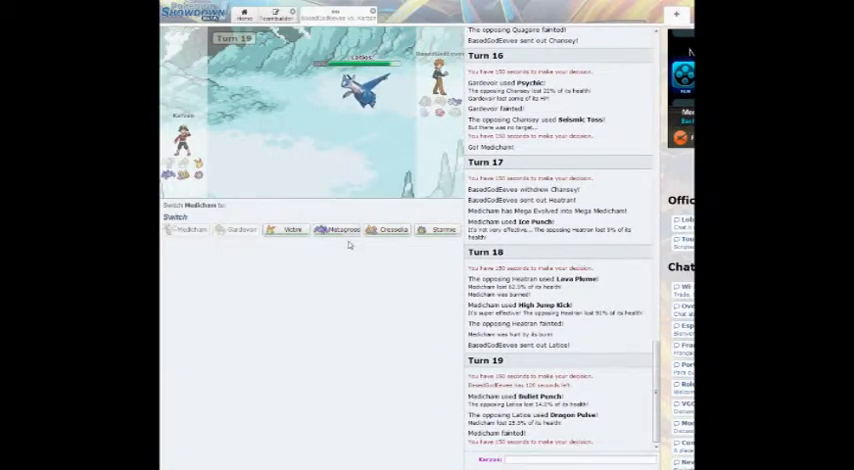
{"action": "mouse_move", "coordinate": [340, 230]}
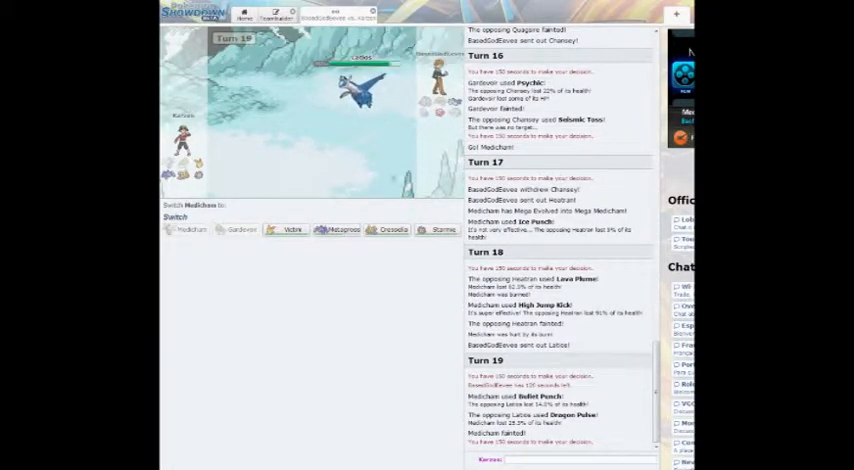
{"action": "mouse_move", "coordinate": [442, 228]}
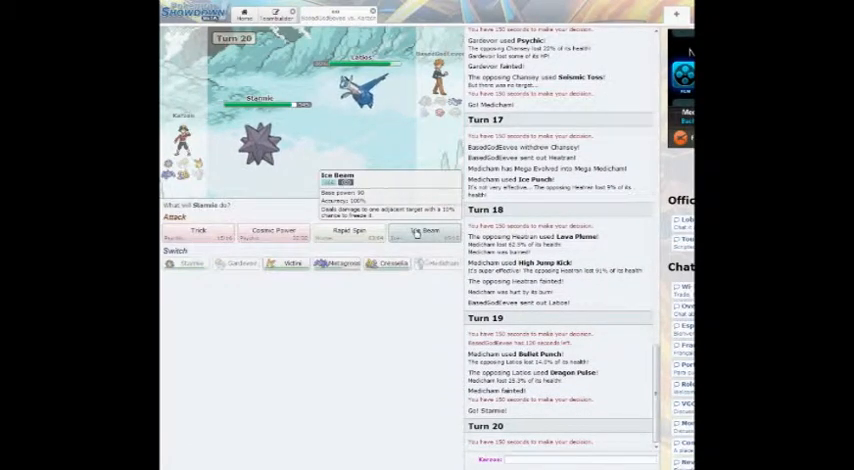
{"action": "left_click", "coordinate": [430, 232]}
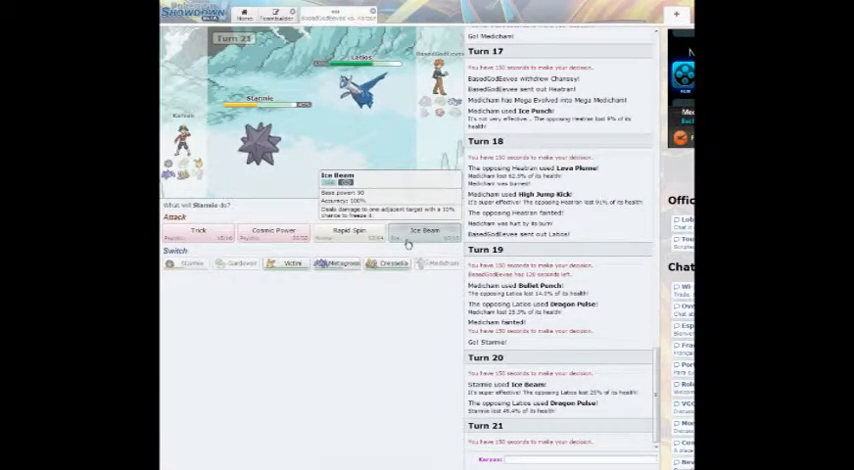
{"action": "left_click", "coordinate": [424, 230]}
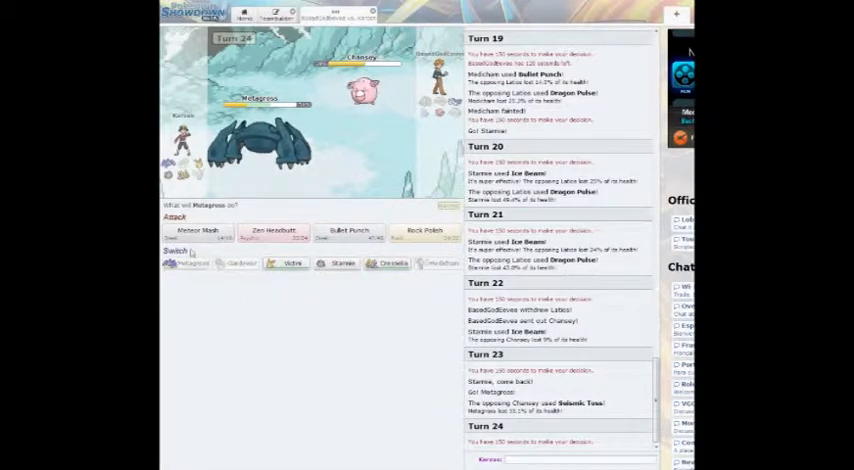
{"action": "left_click", "coordinate": [198, 232]}
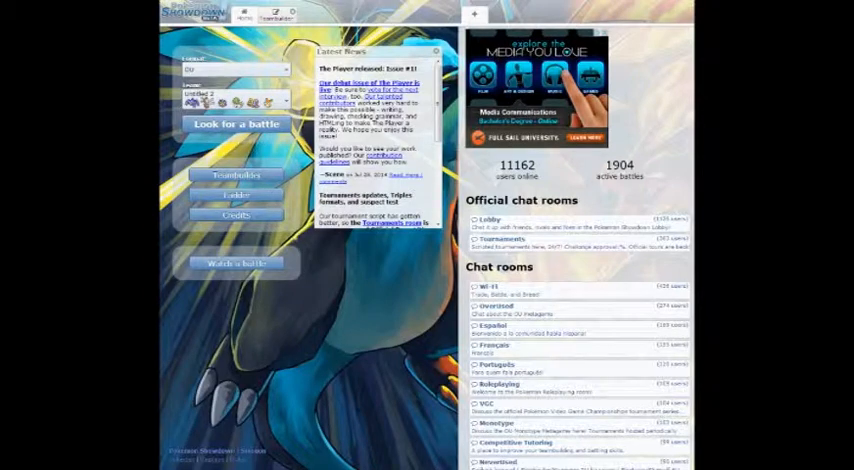
{"action": "mouse_move", "coordinate": [330, 272]}
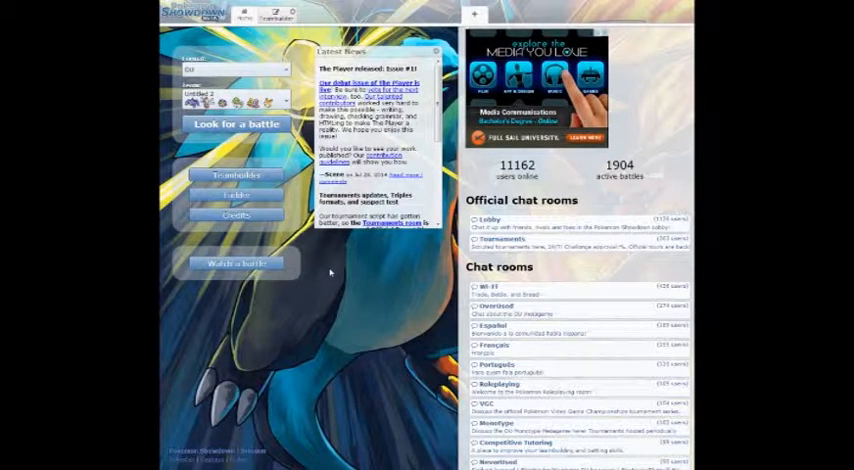